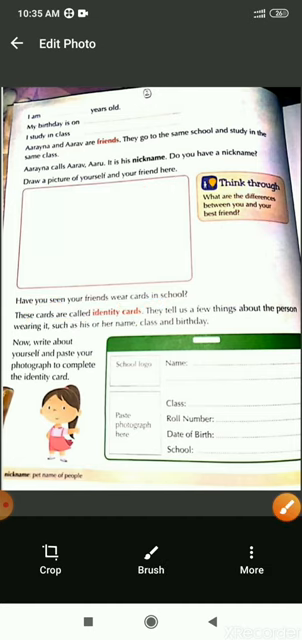
Select the red brush and draw red marks under the activity pictures
click(152, 554)
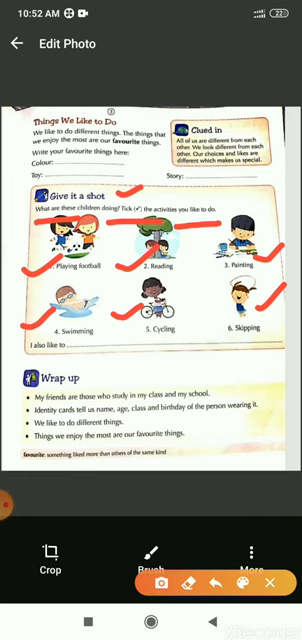
drag(78, 344, 110, 348)
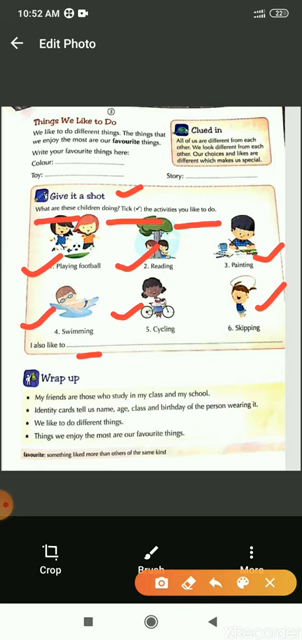
drag(96, 346, 150, 346)
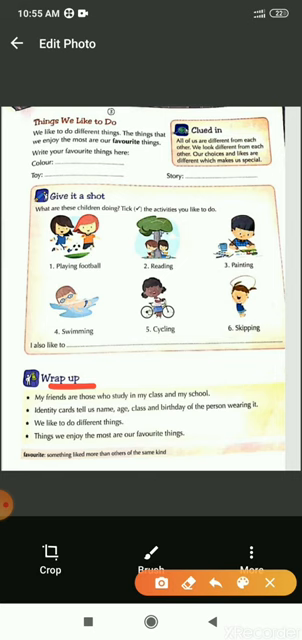
Tick the first and next Wrap up sentences with the red brush
drag(230, 388, 256, 378)
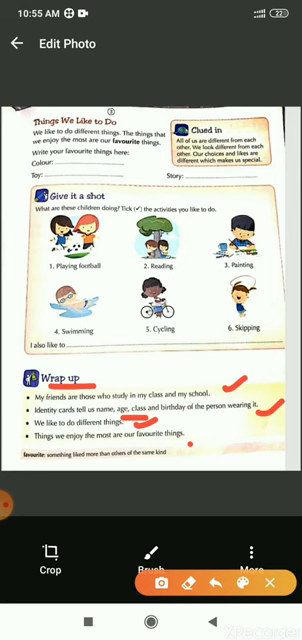
drag(190, 444, 216, 430)
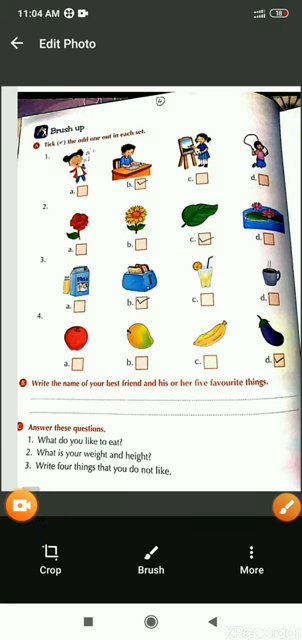
Activate Brush drawing mode on the Brush up exercise page photo
click(150, 548)
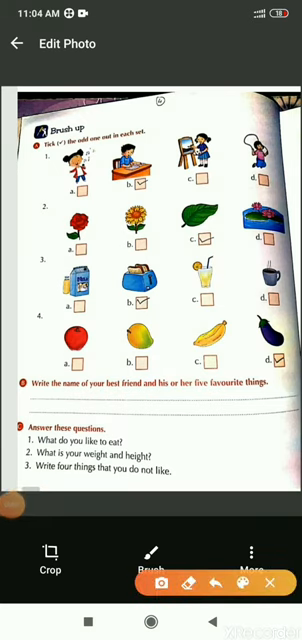